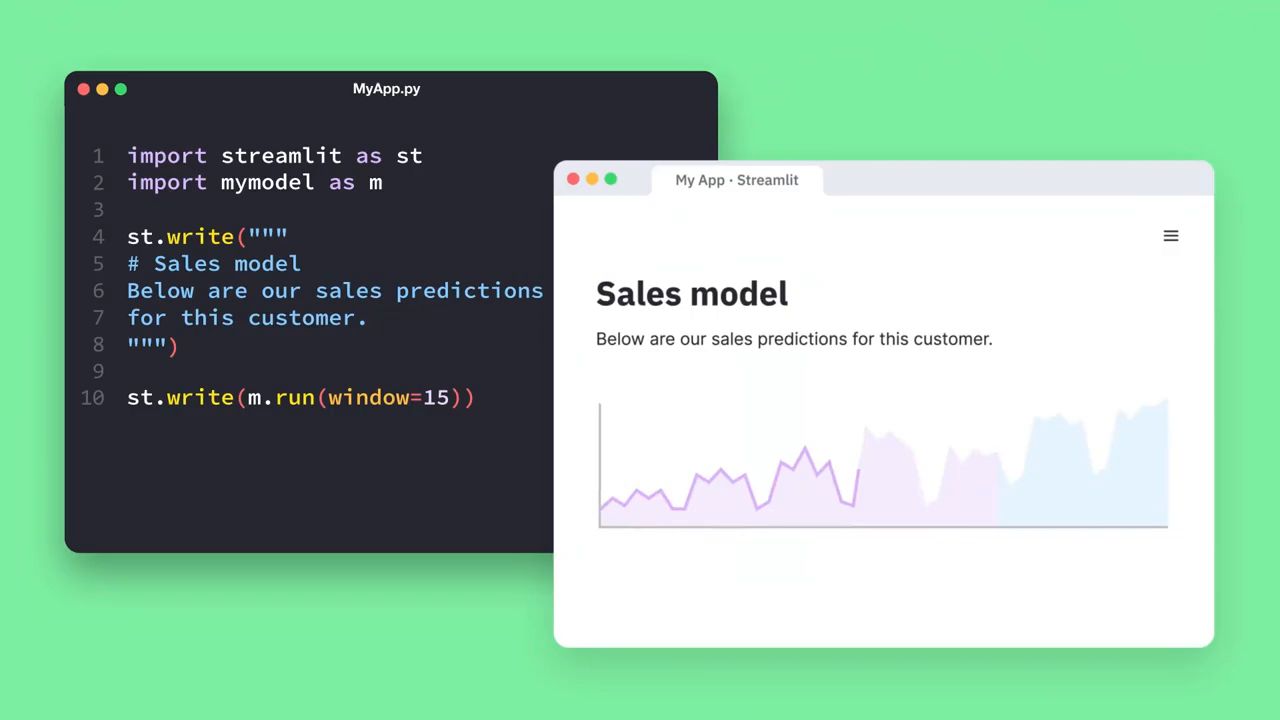
Step: Open replicate.com and scroll down to the 01 Run section's Python library example
{"action": "left_click", "coordinate": [1170, 236]}
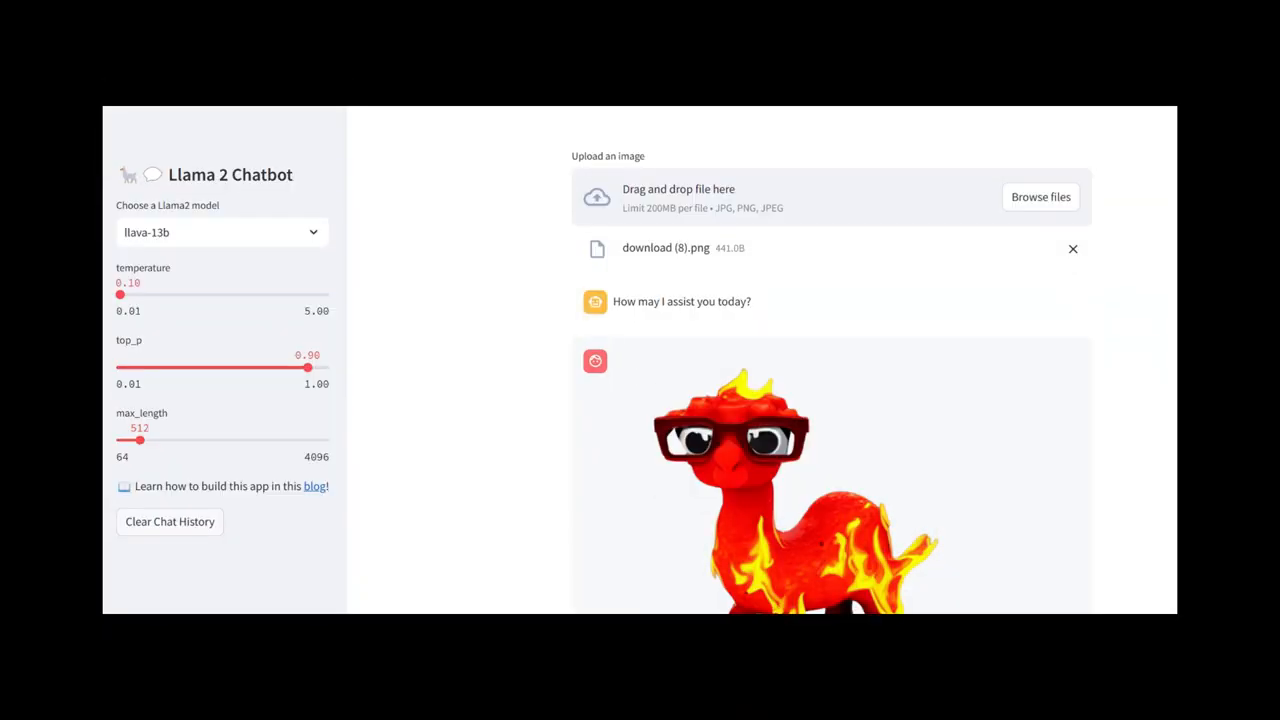
{"action": "mouse_move", "coordinate": [1085, 272]}
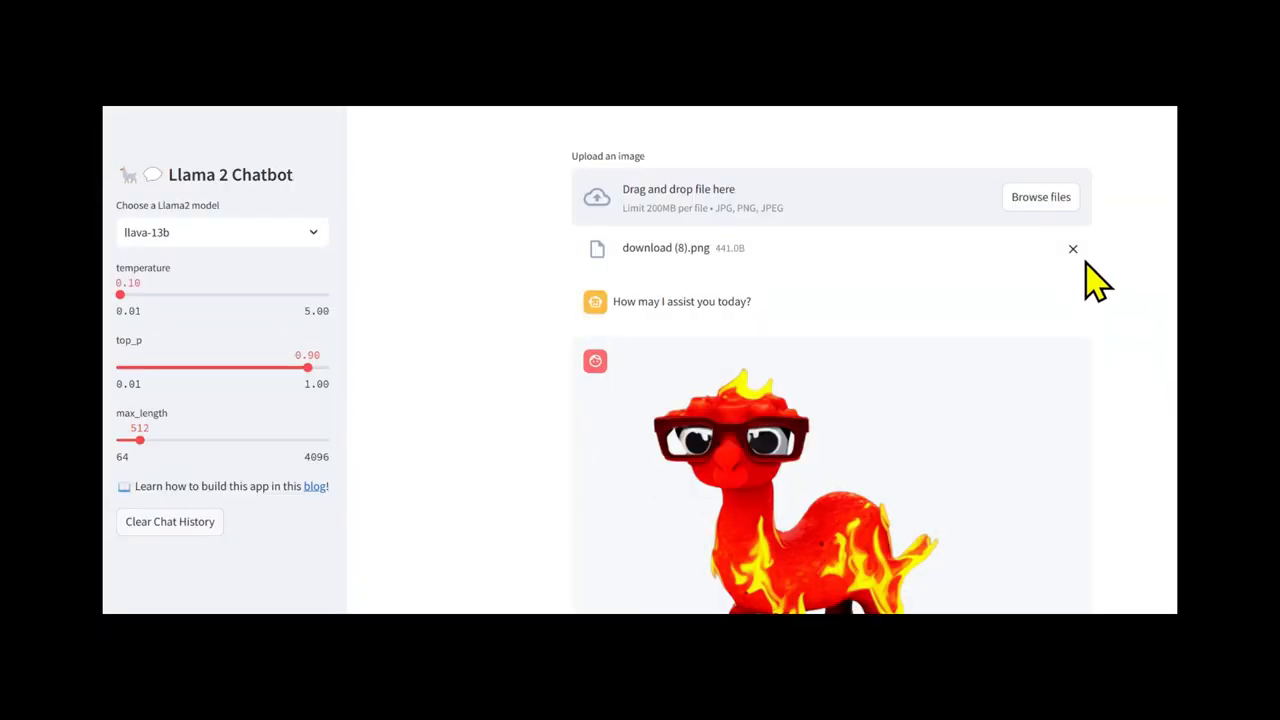
{"action": "mouse_move", "coordinate": [830, 320]}
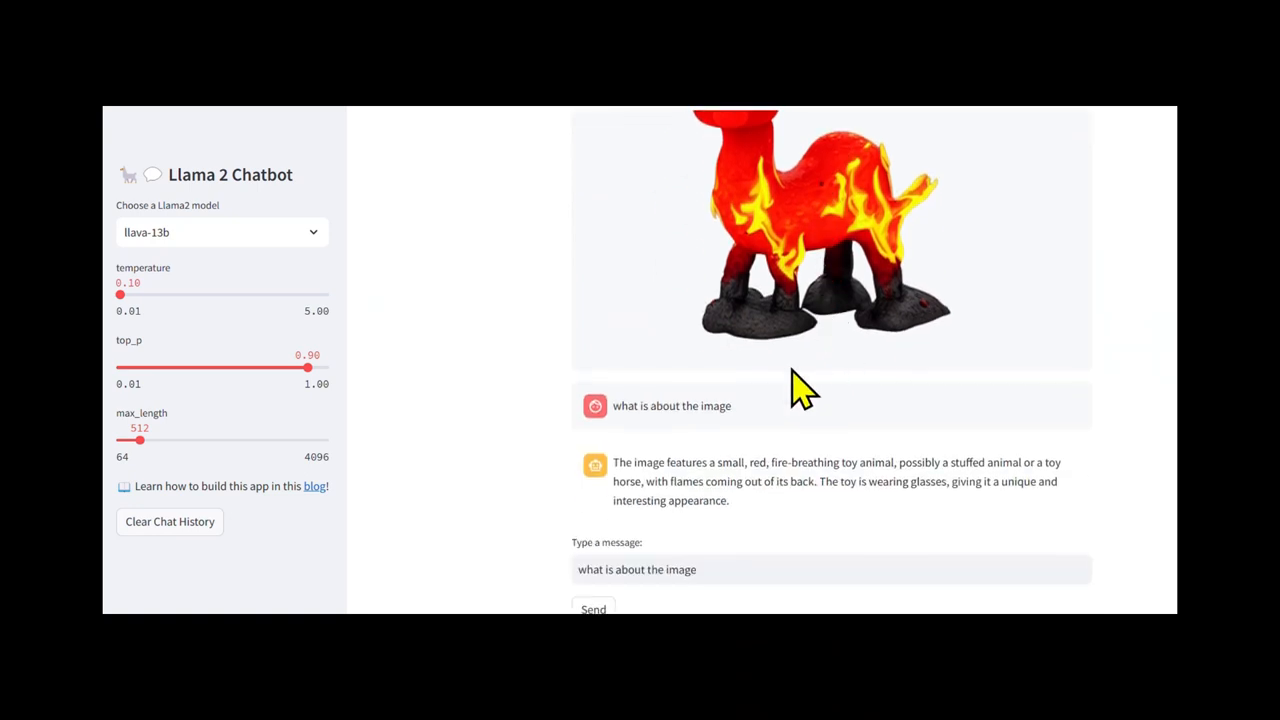
{"action": "mouse_move", "coordinate": [703, 448]}
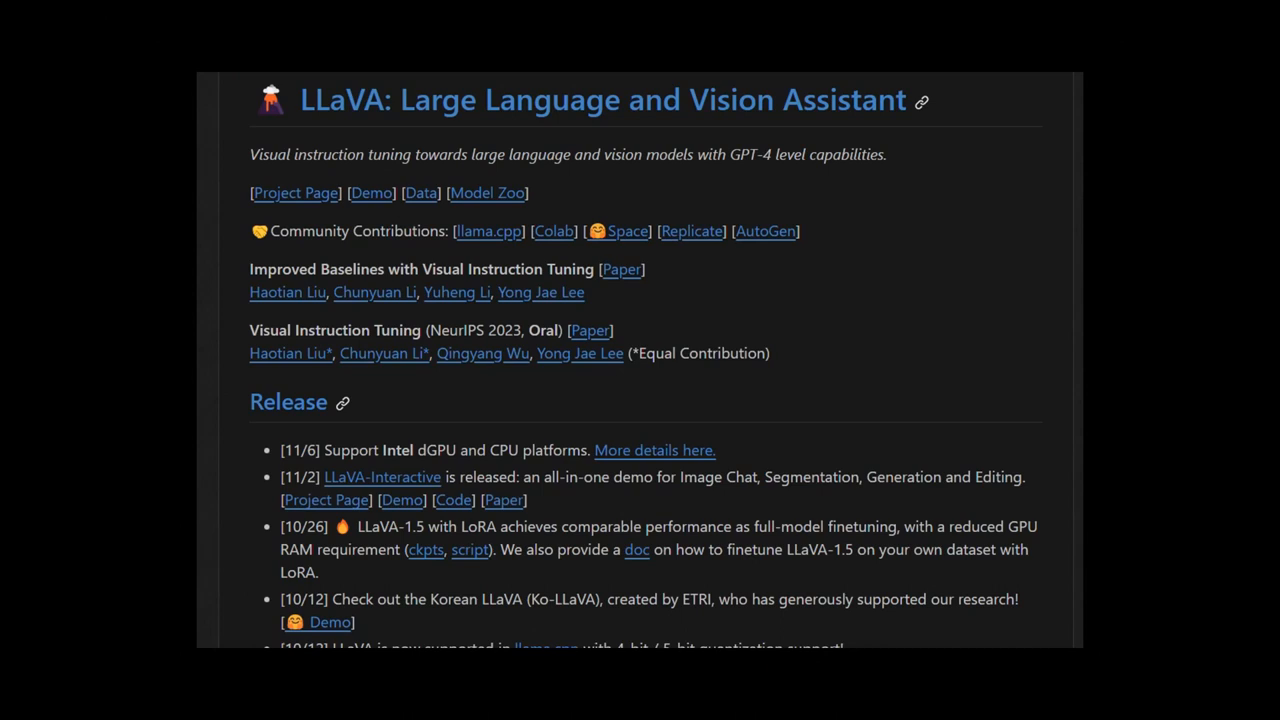
{"action": "mouse_move", "coordinate": [432, 195]}
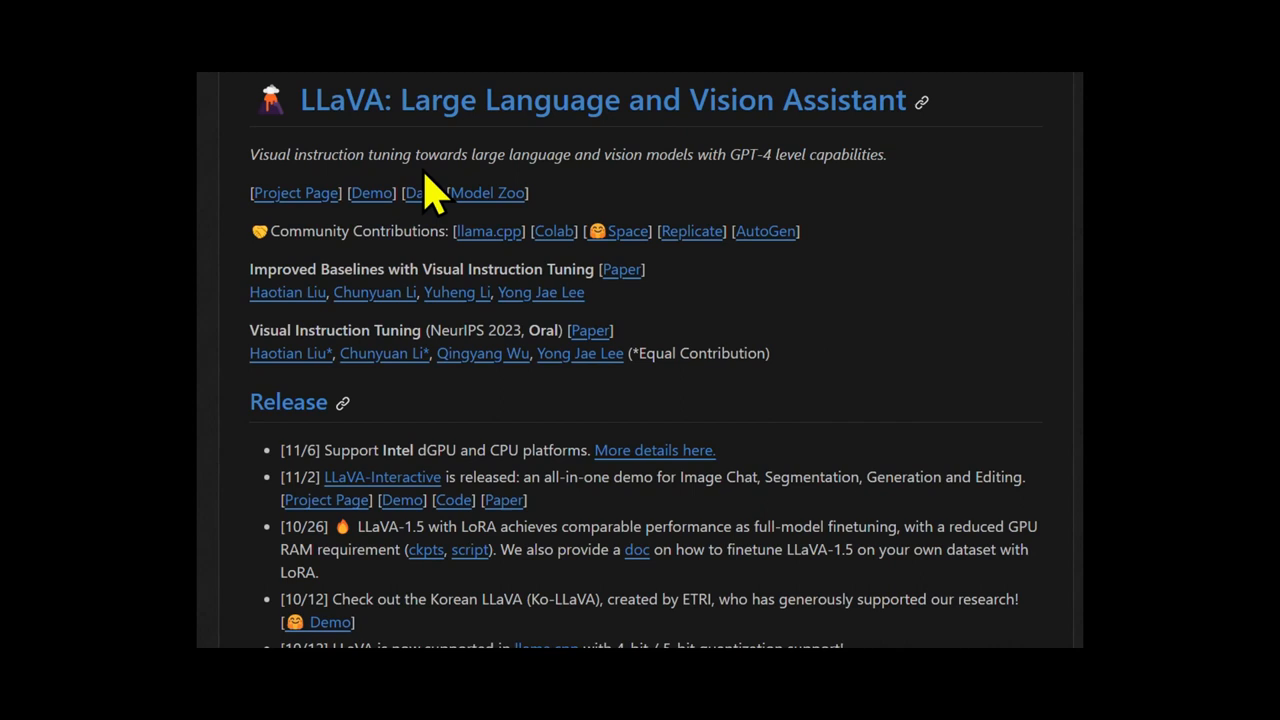
{"action": "mouse_move", "coordinate": [895, 225]}
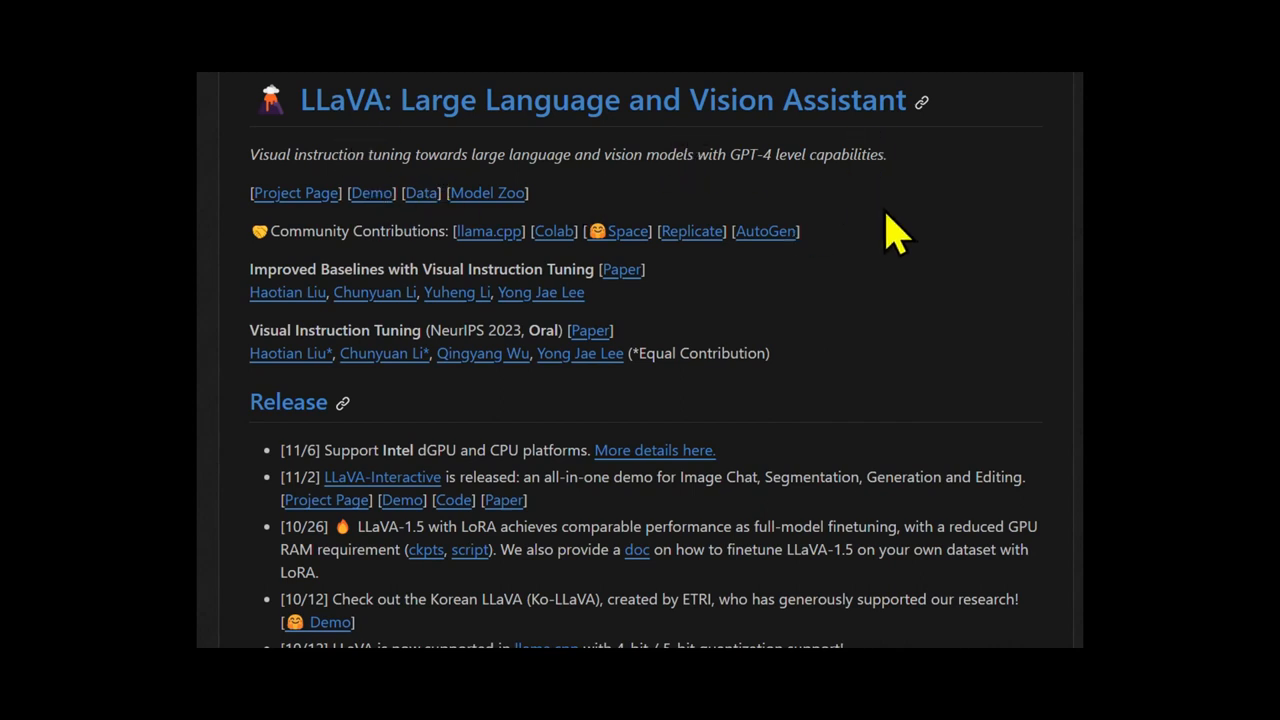
{"action": "mouse_move", "coordinate": [740, 310]}
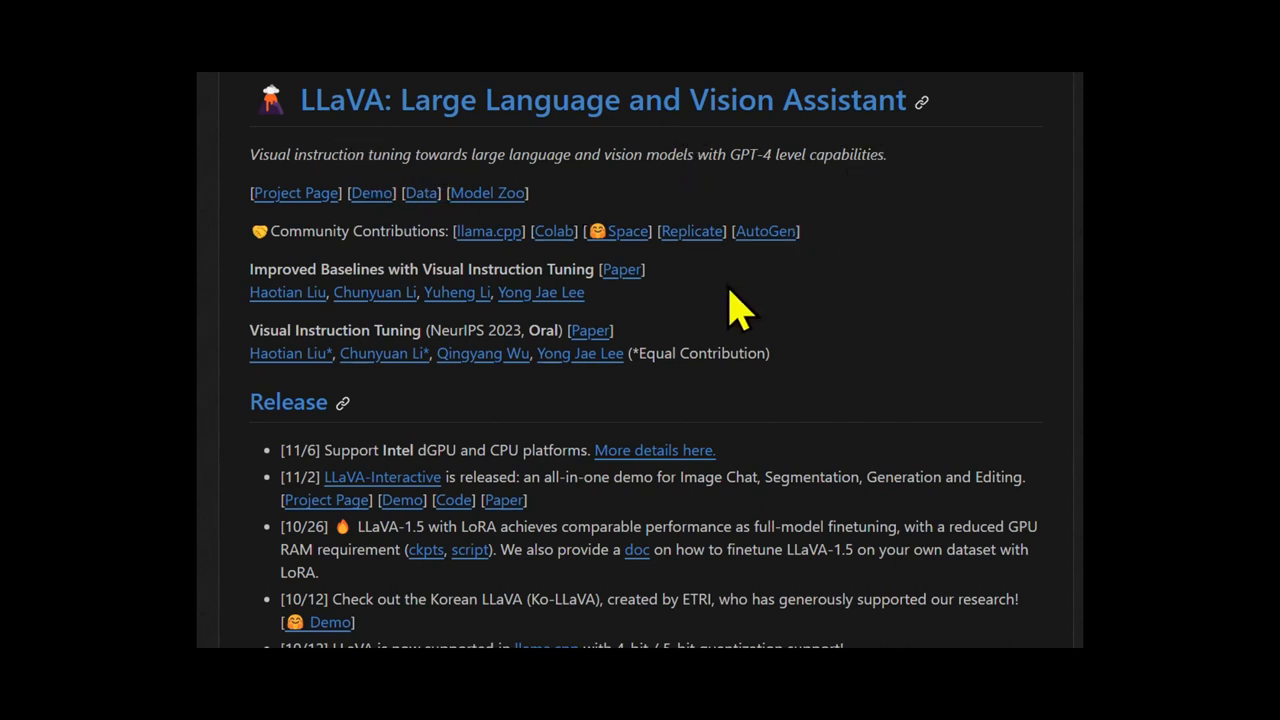
{"action": "mouse_move", "coordinate": [920, 415]}
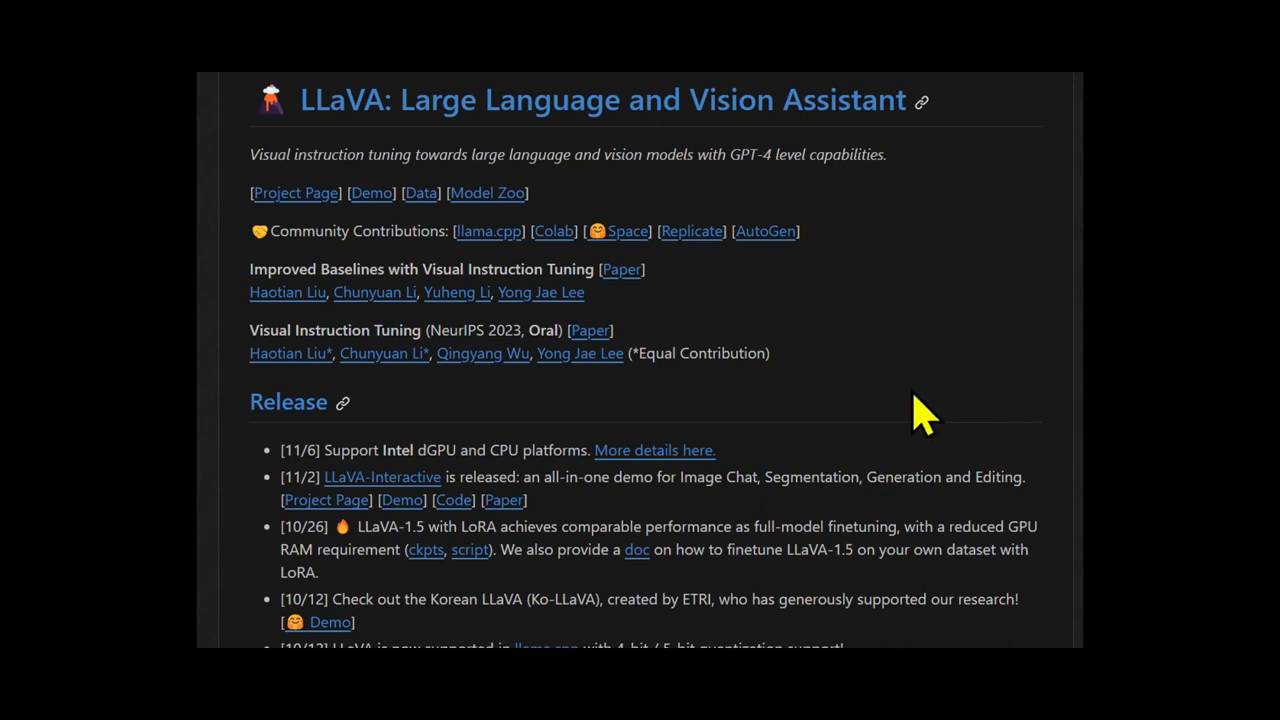
{"action": "mouse_move", "coordinate": [955, 390]}
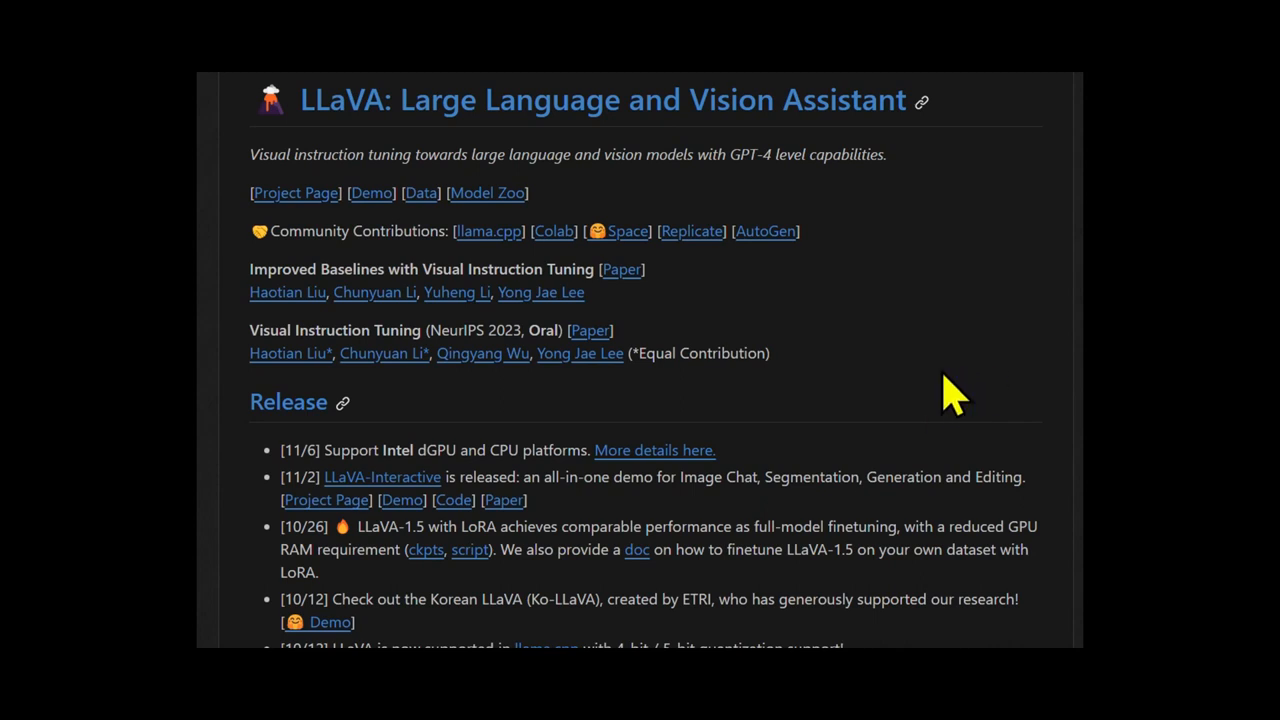
{"action": "scroll", "scroll_direction": "down", "scroll_amount": 3}
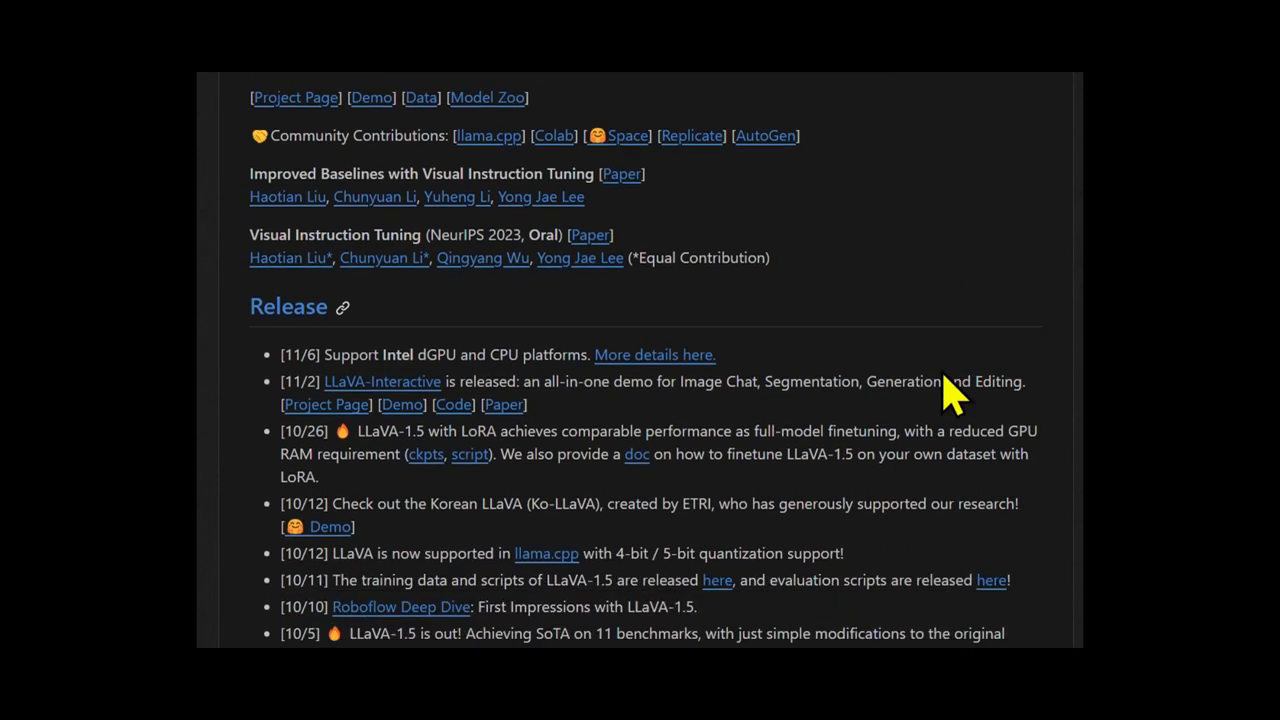
{"action": "scroll", "scroll_direction": "down", "scroll_amount": 3}
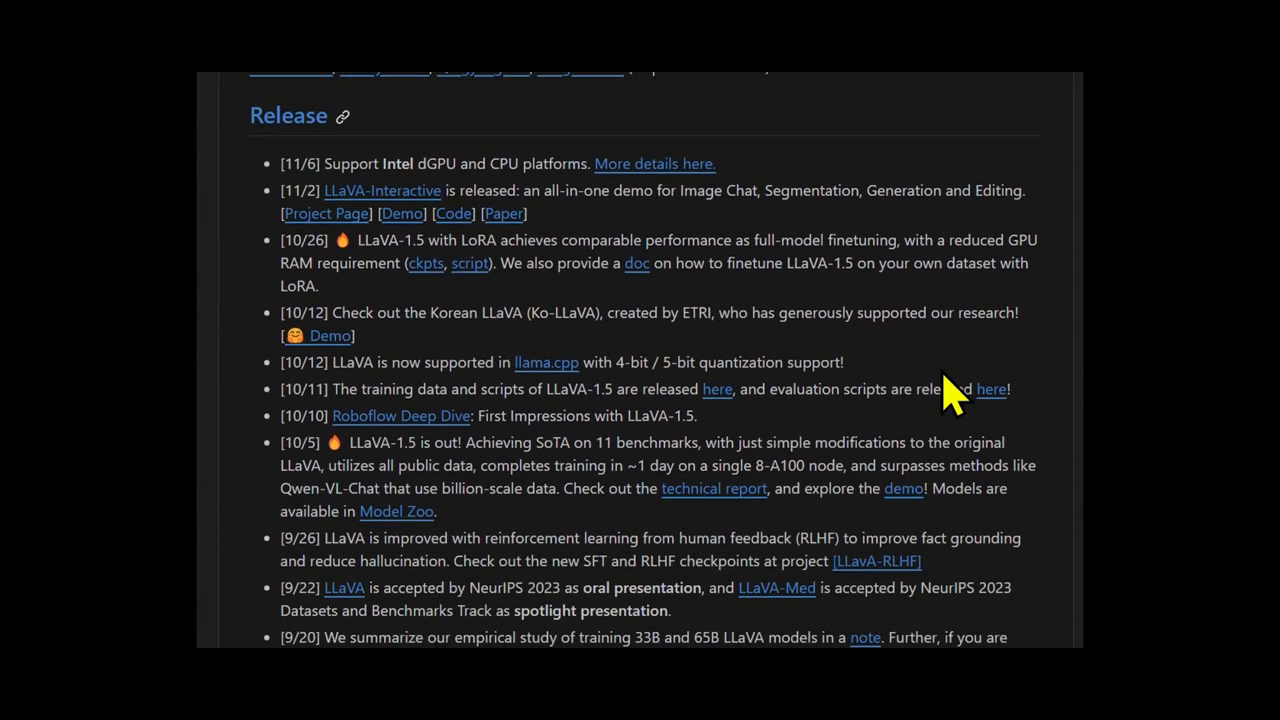
{"action": "scroll", "scroll_direction": "down", "scroll_amount": 3}
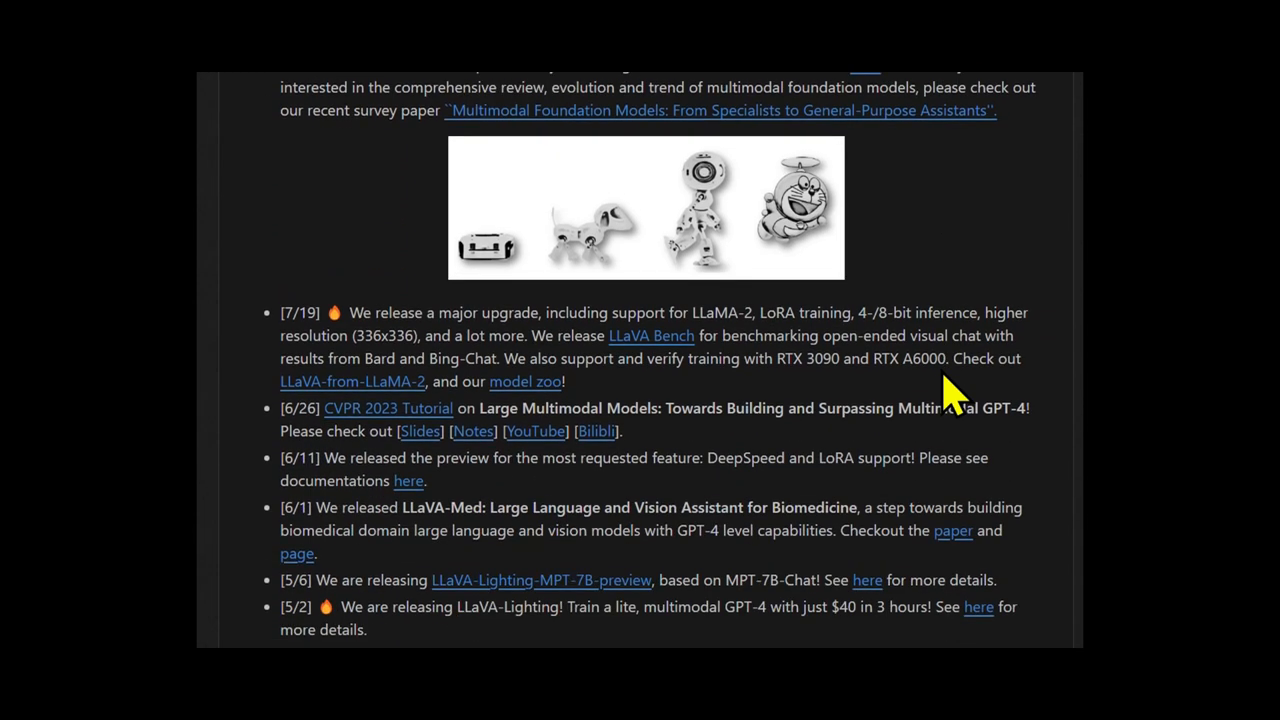
{"action": "mouse_move", "coordinate": [1055, 365]}
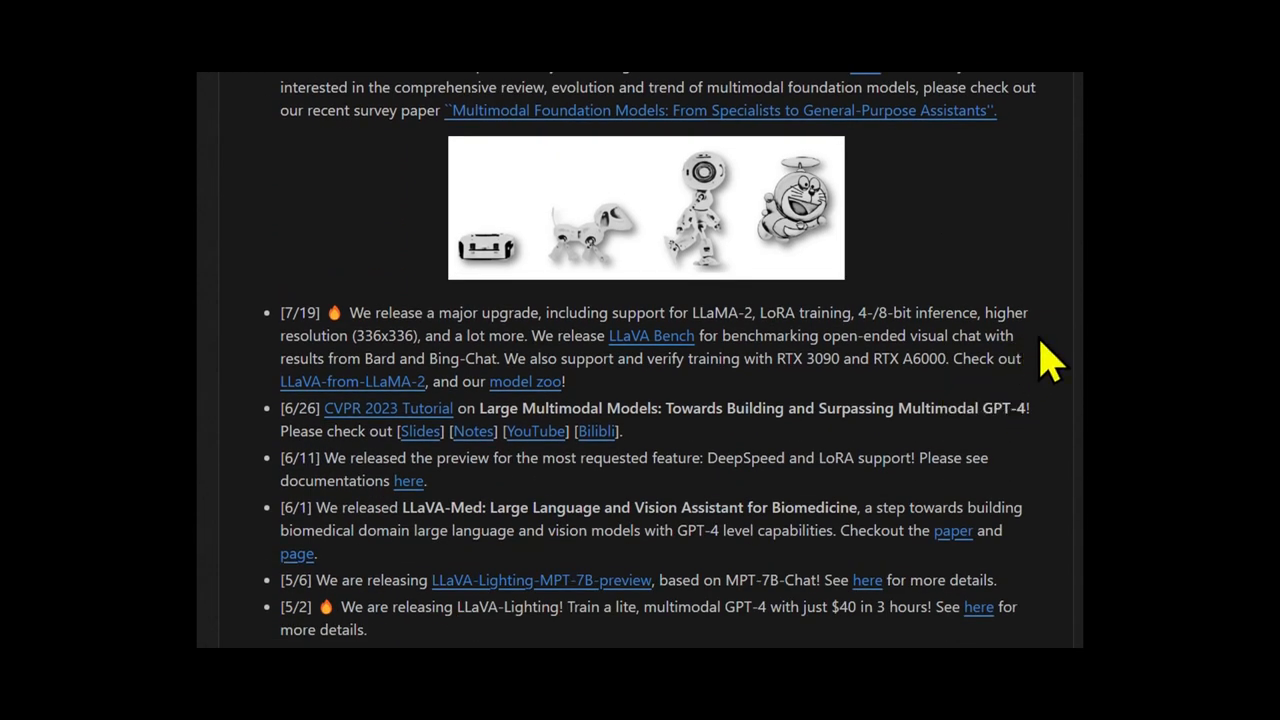
{"action": "scroll", "scroll_direction": "down", "scroll_amount": 3}
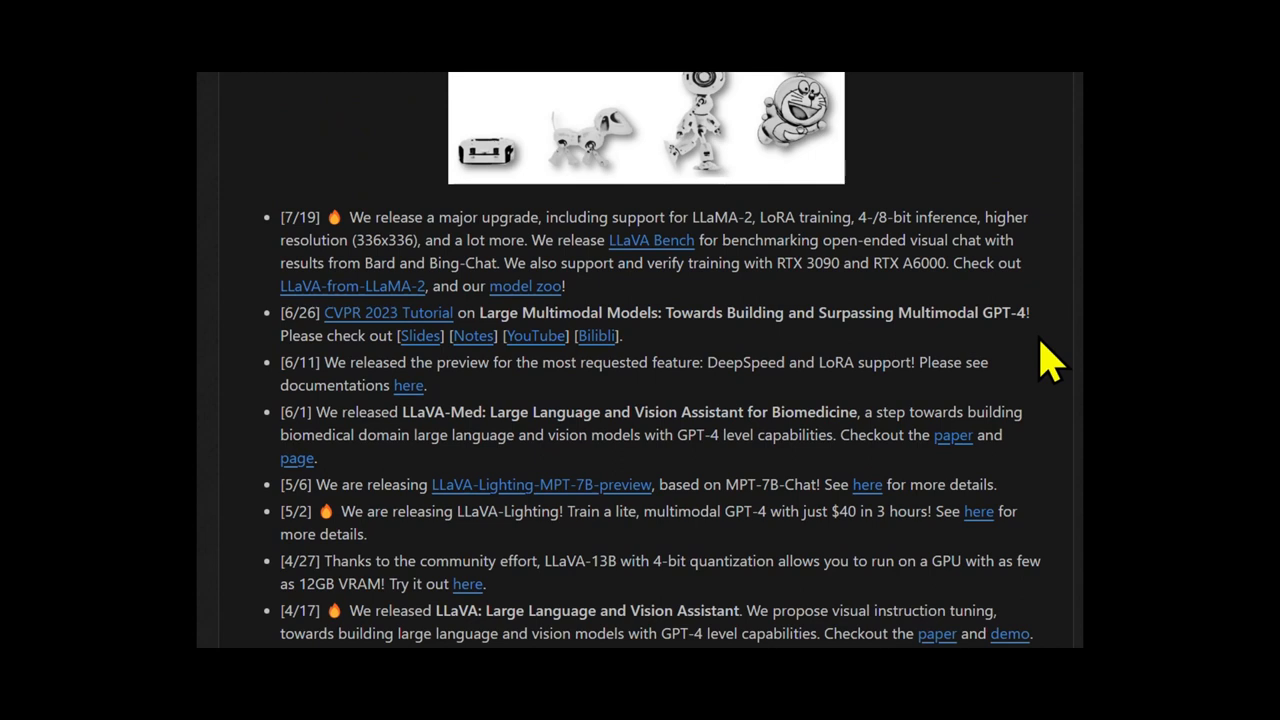
{"action": "scroll", "scroll_direction": "down", "scroll_amount": 3}
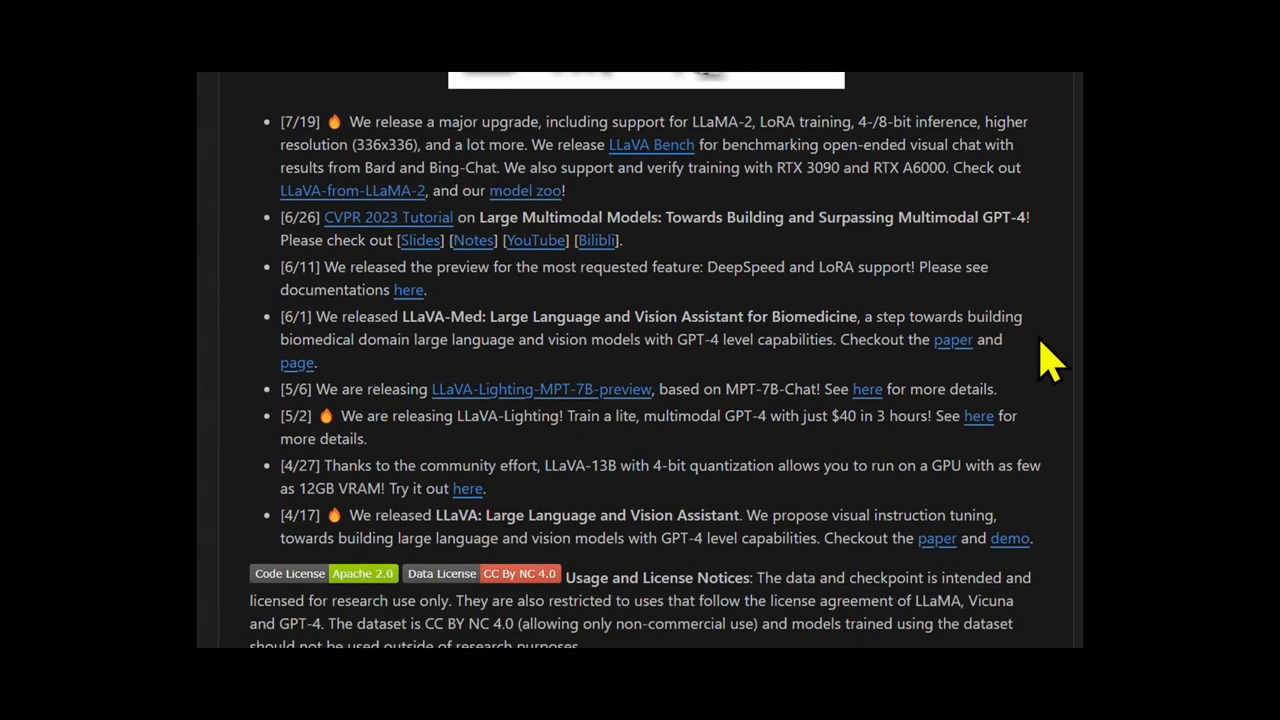
{"action": "scroll", "scroll_direction": "down", "scroll_amount": 3}
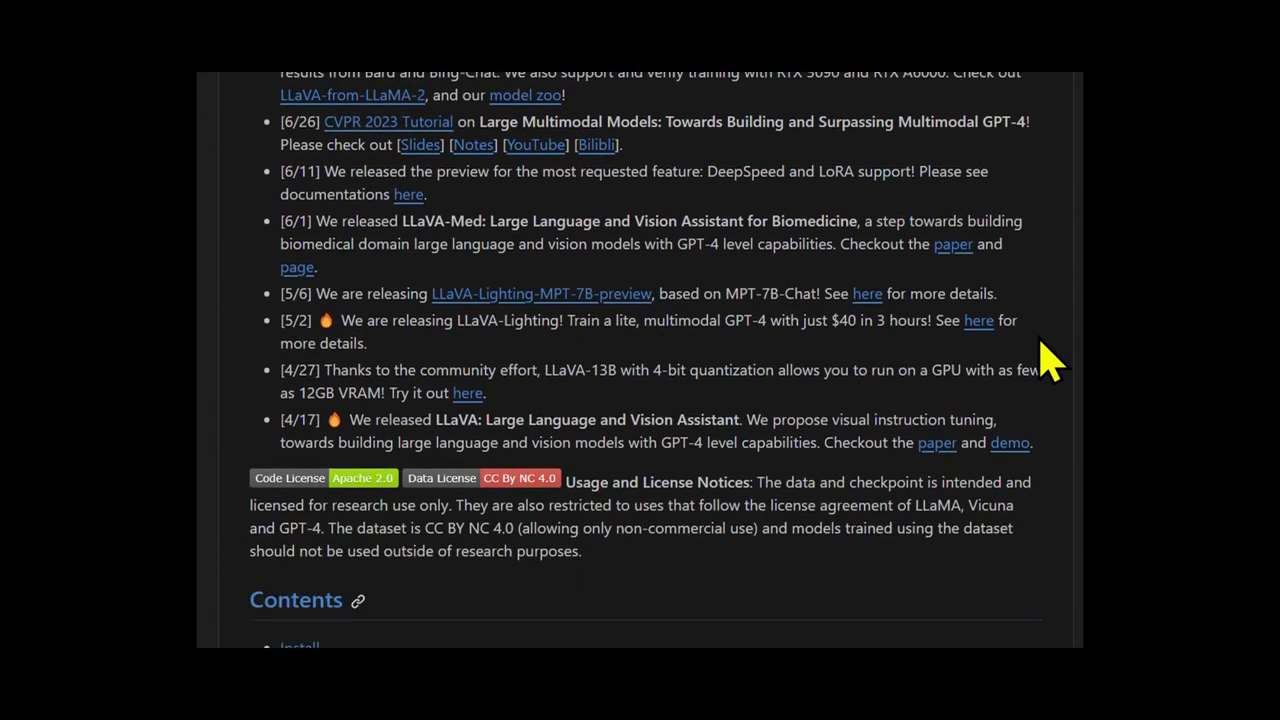
{"action": "scroll", "scroll_direction": "down", "scroll_amount": 3}
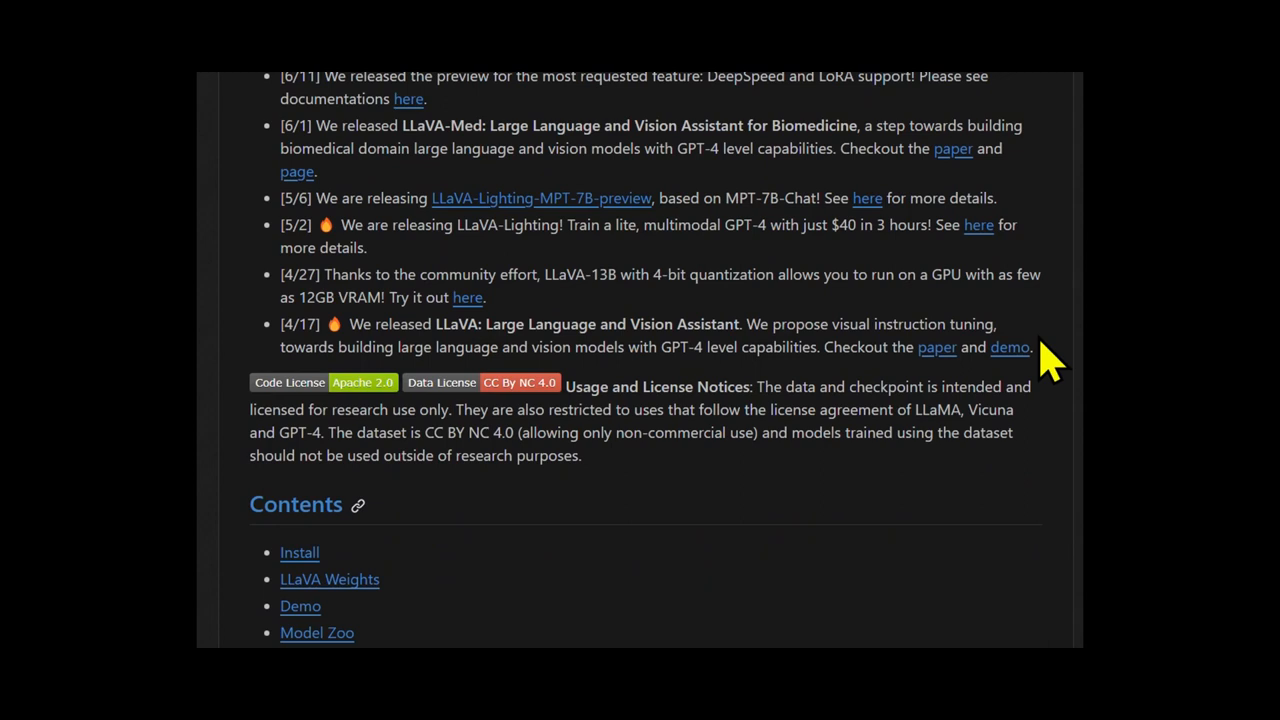
{"action": "scroll", "scroll_direction": "down", "scroll_amount": 3}
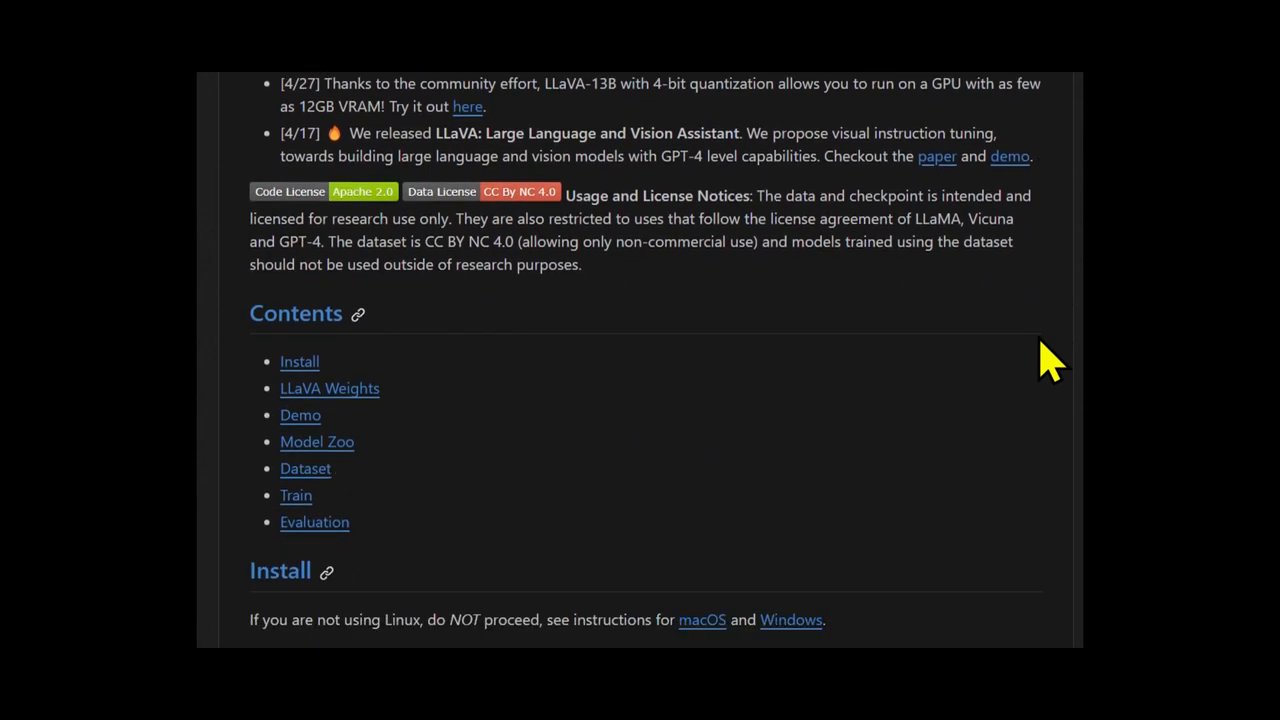
{"action": "scroll", "scroll_direction": "down", "scroll_amount": 3}
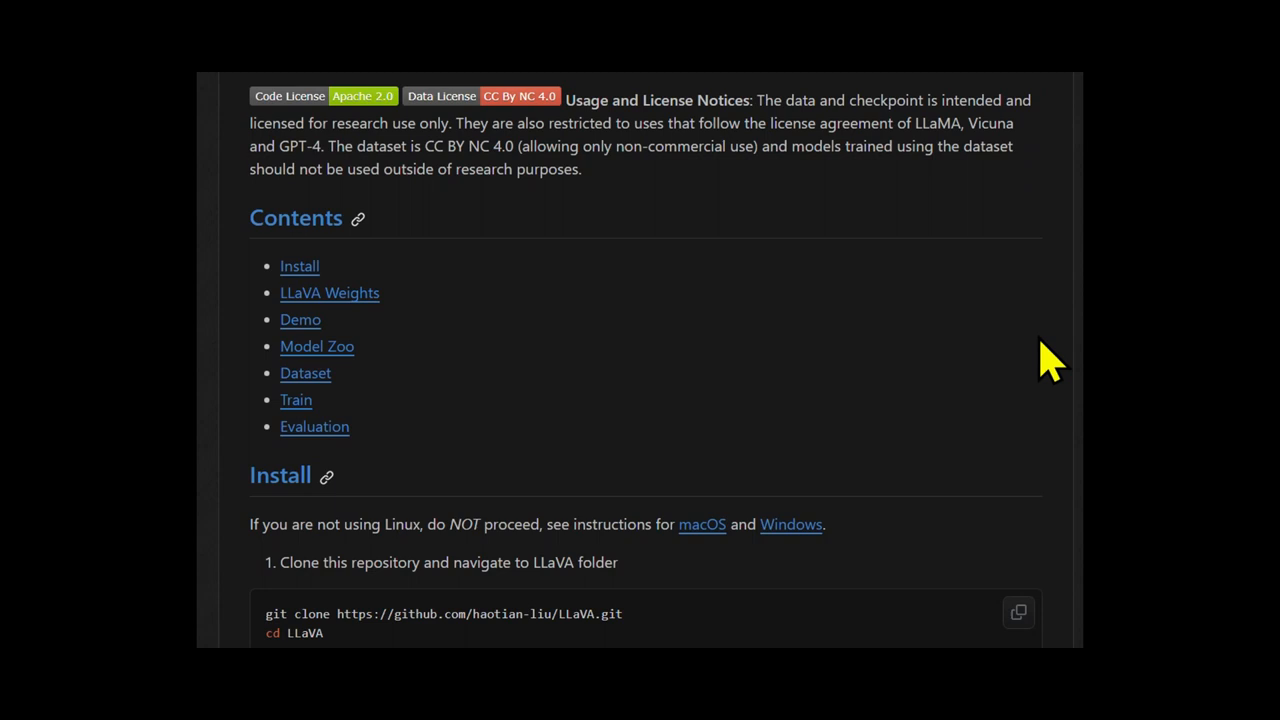
{"action": "scroll", "scroll_direction": "down", "scroll_amount": 3}
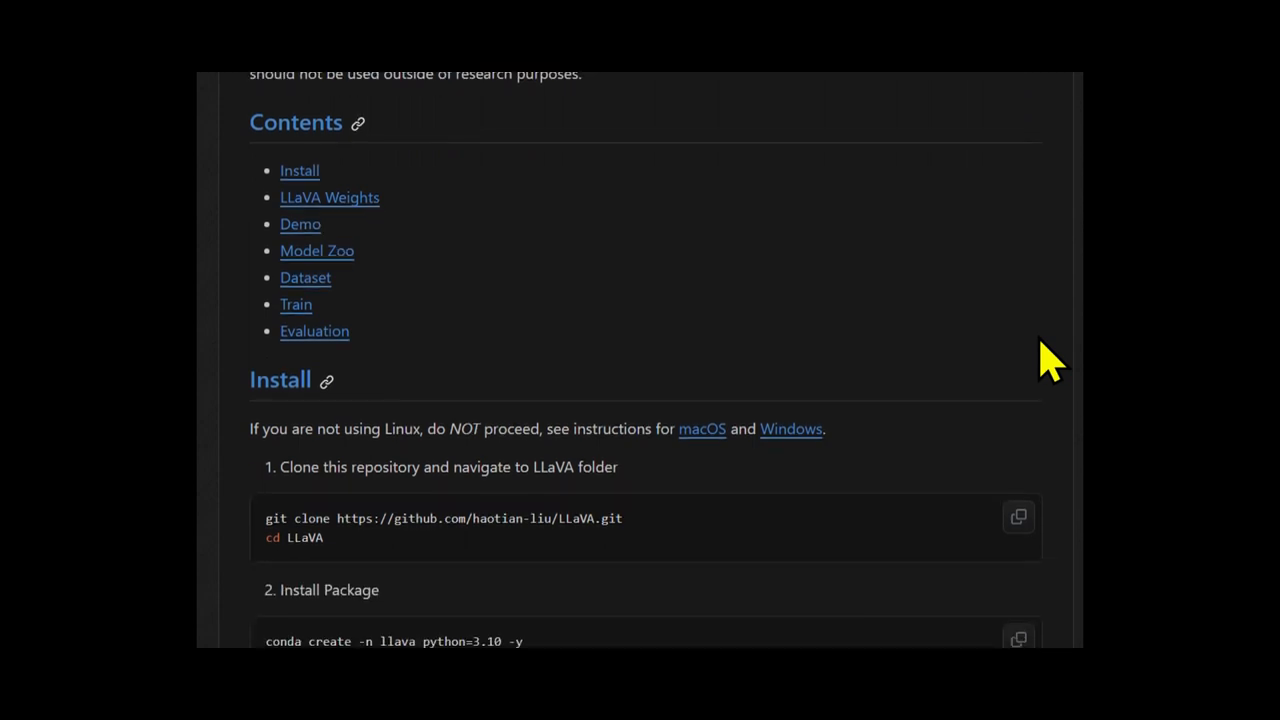
{"action": "scroll", "scroll_direction": "down", "scroll_amount": 3}
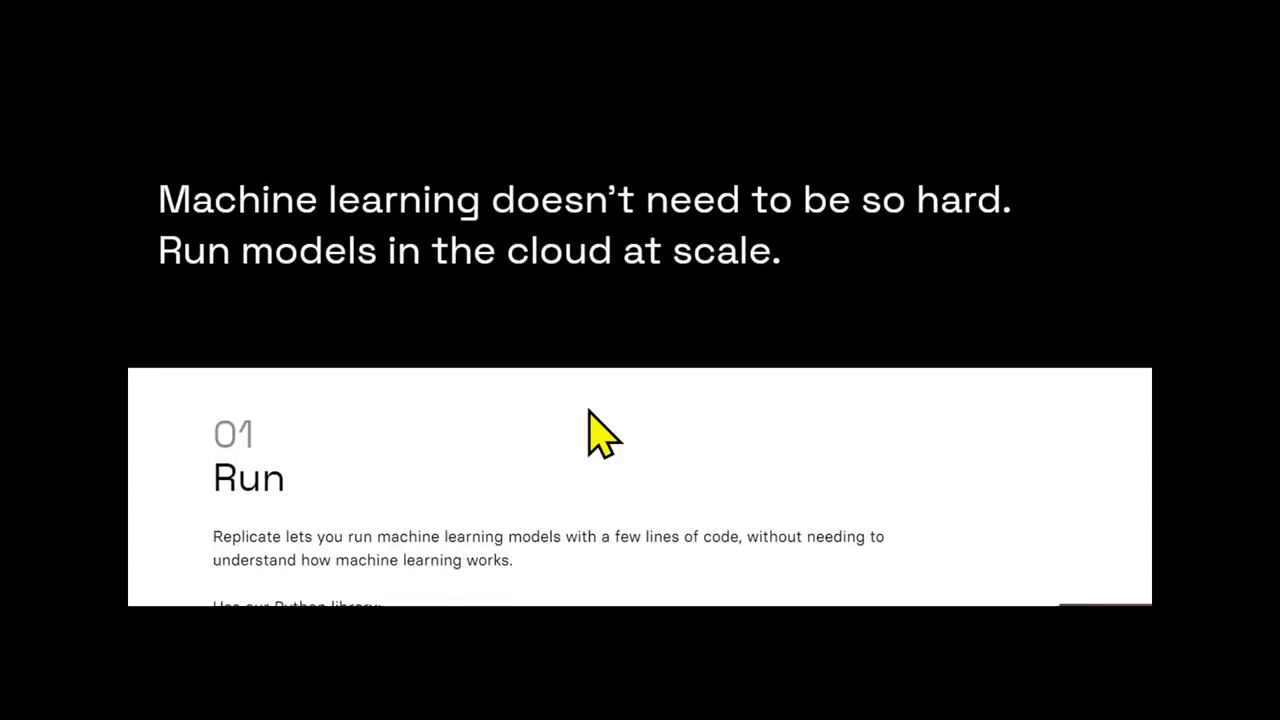
{"action": "scroll", "scroll_direction": "down", "scroll_amount": 3}
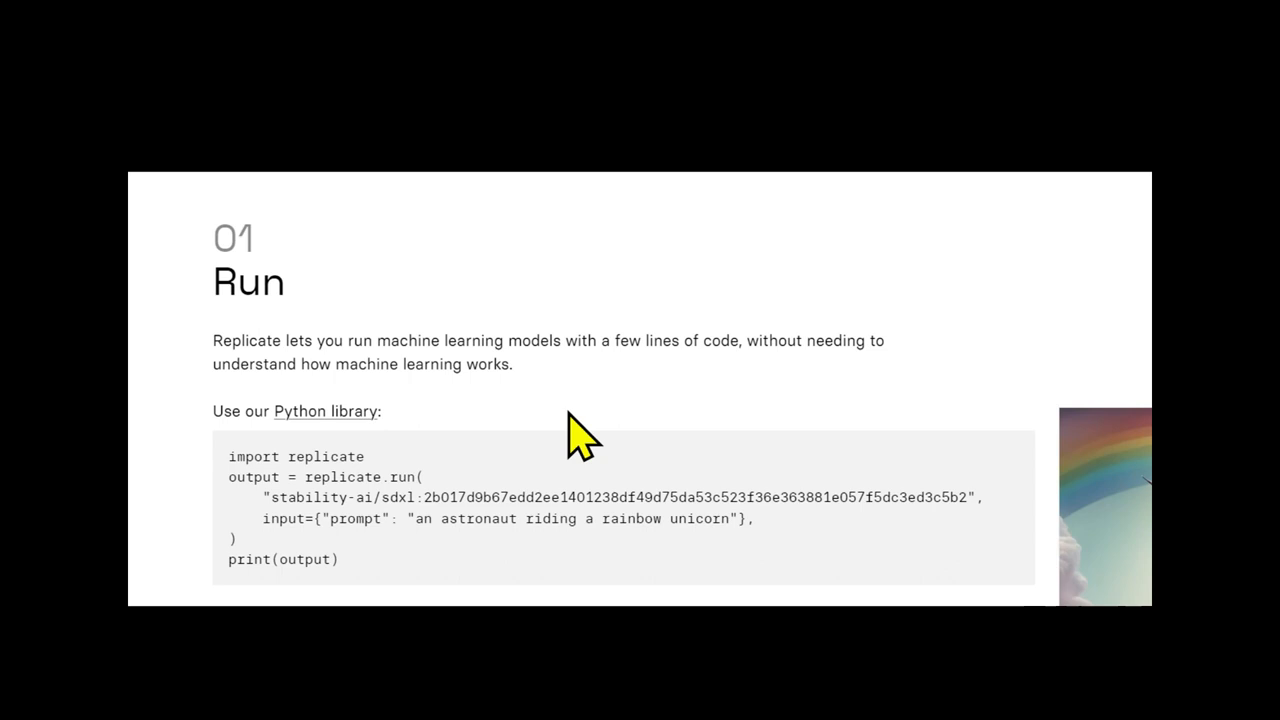
{"action": "mouse_move", "coordinate": [270, 363]}
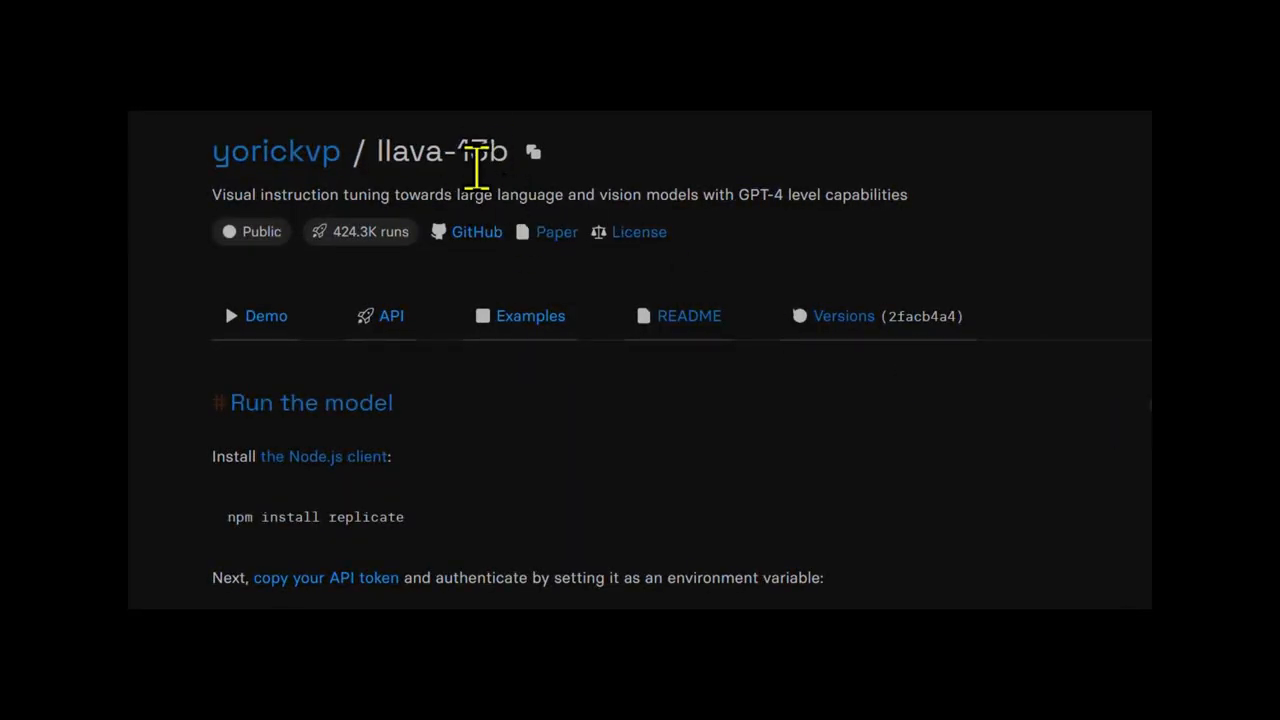
{"action": "mouse_move", "coordinate": [808, 268]}
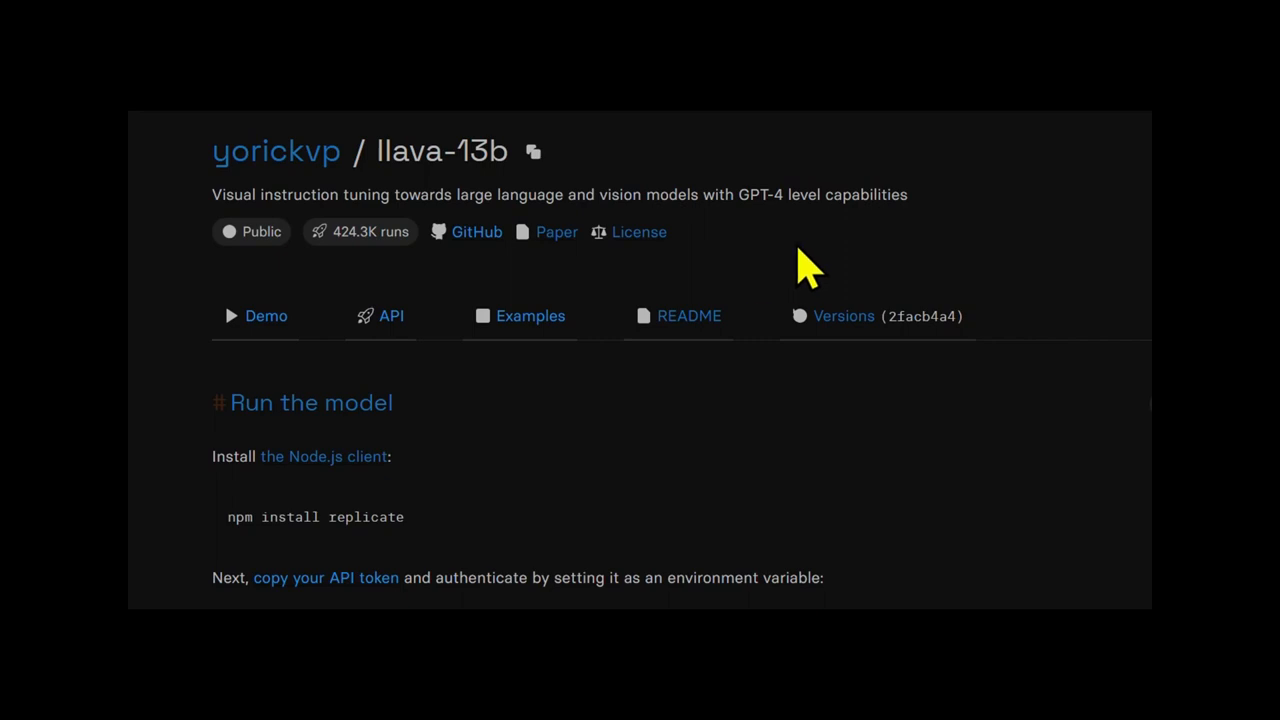
{"action": "mouse_move", "coordinate": [873, 440]}
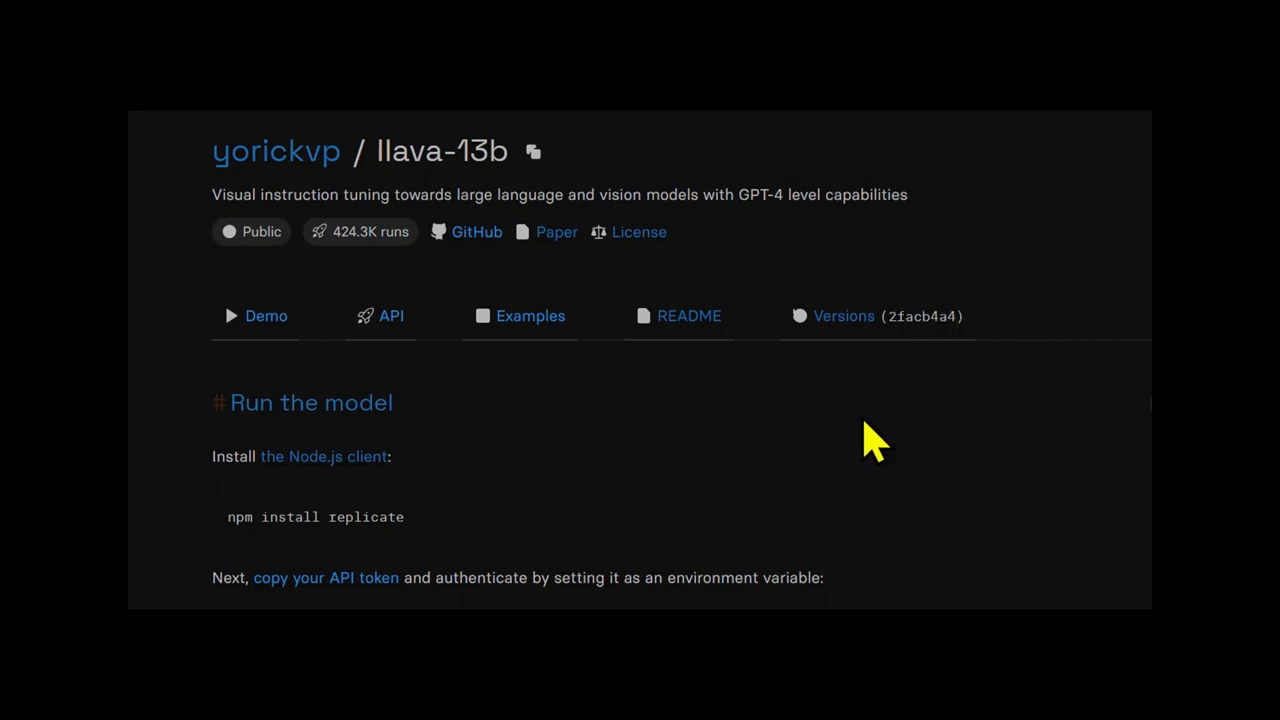
Step: Scroll the llava-13b API tab to the Node.js install, API token and run-model instructions
{"action": "scroll", "scroll_direction": "down", "scroll_amount": 3}
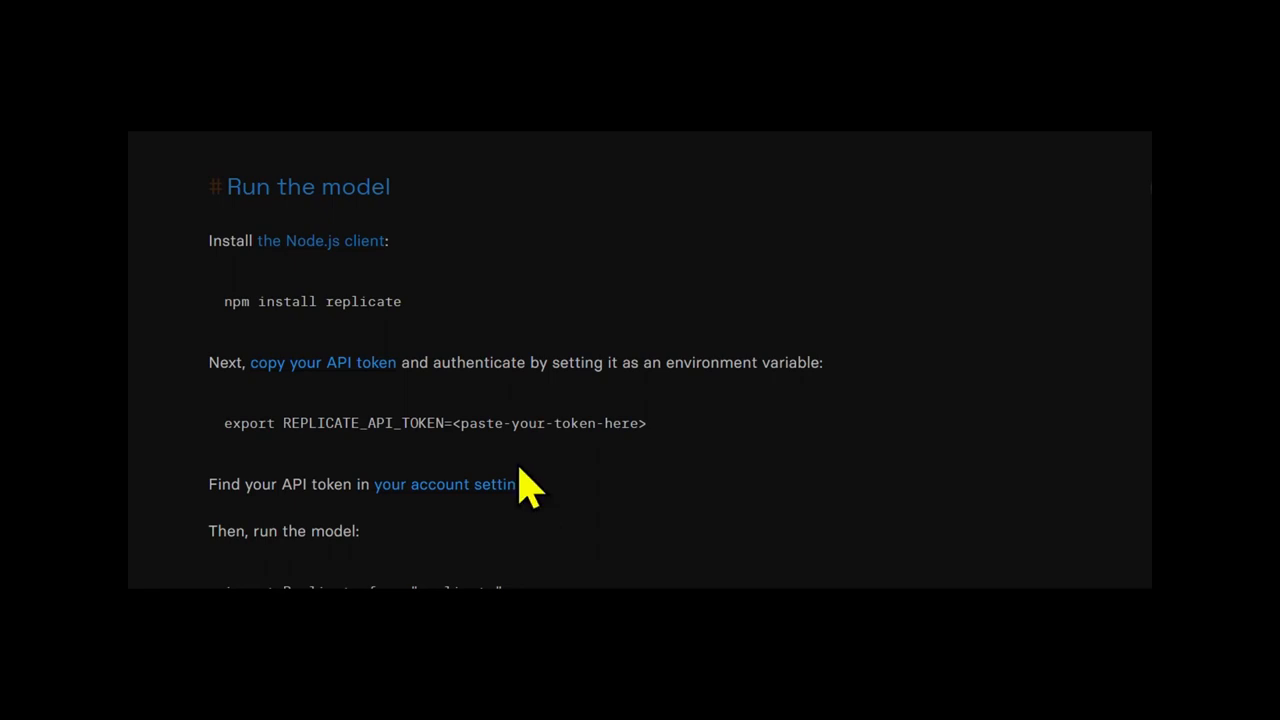
{"action": "mouse_move", "coordinate": [665, 467]}
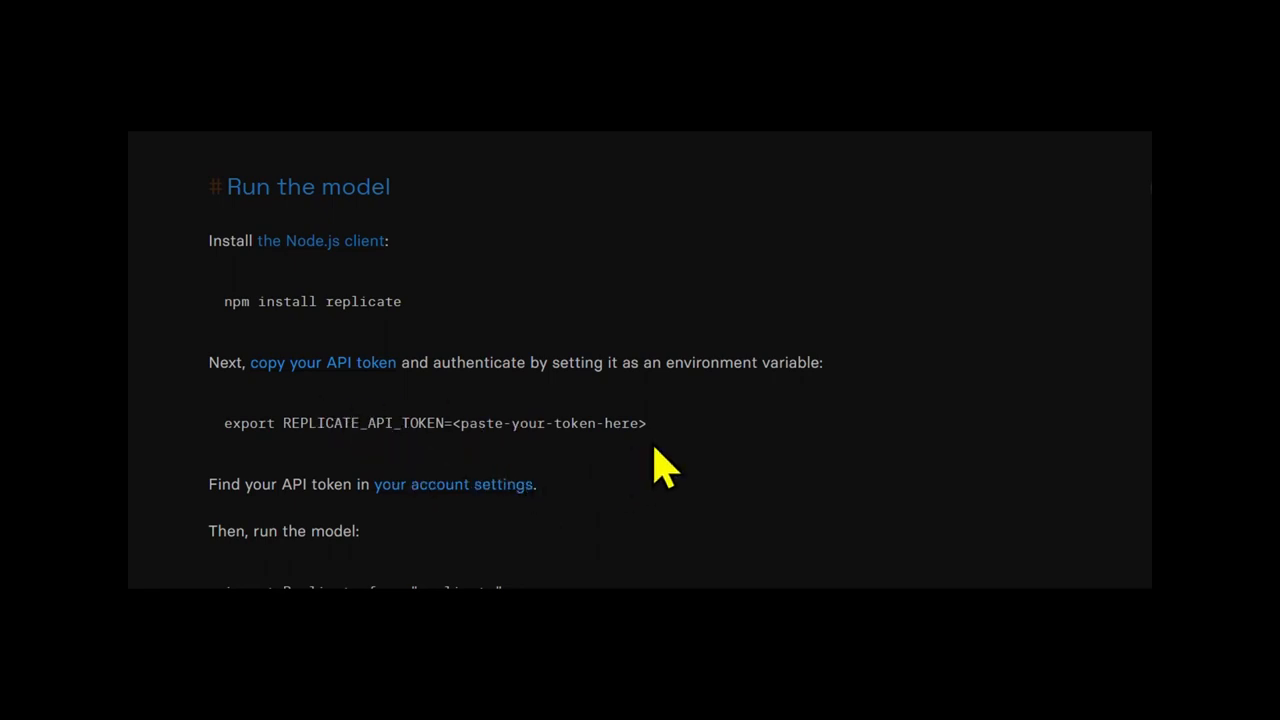
{"action": "mouse_move", "coordinate": [403, 423]}
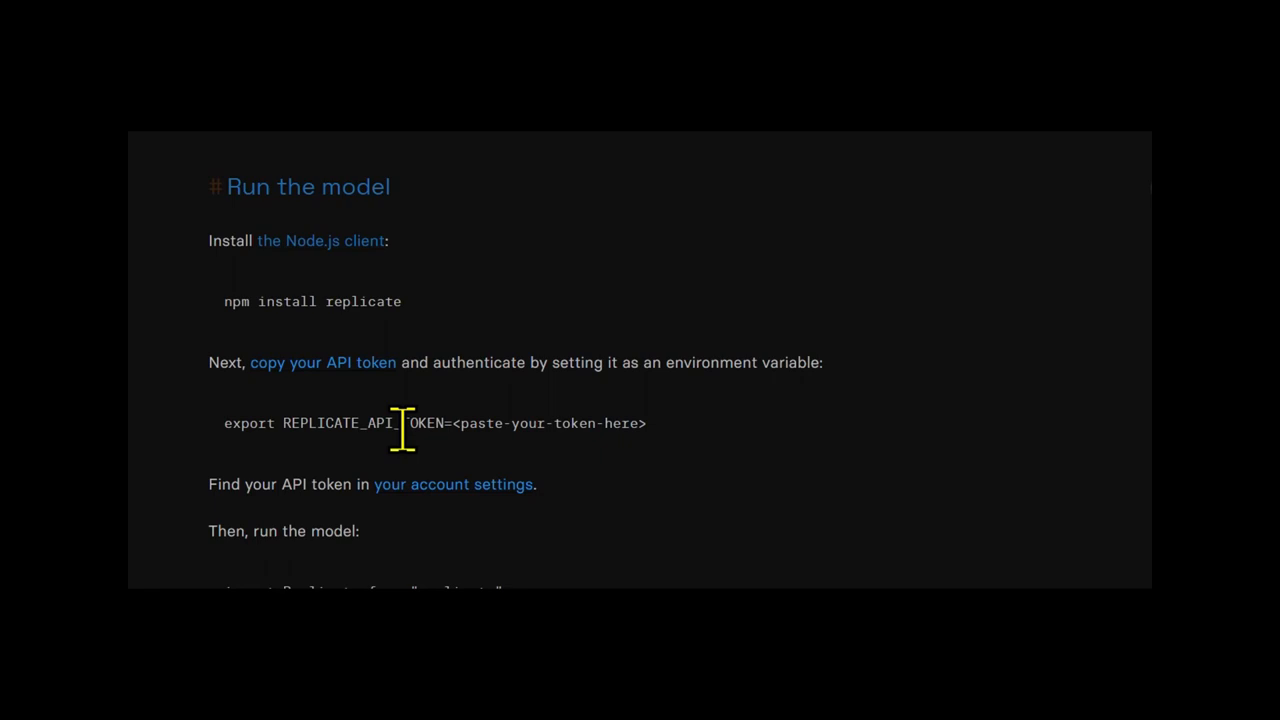
{"action": "mouse_move", "coordinate": [752, 512]}
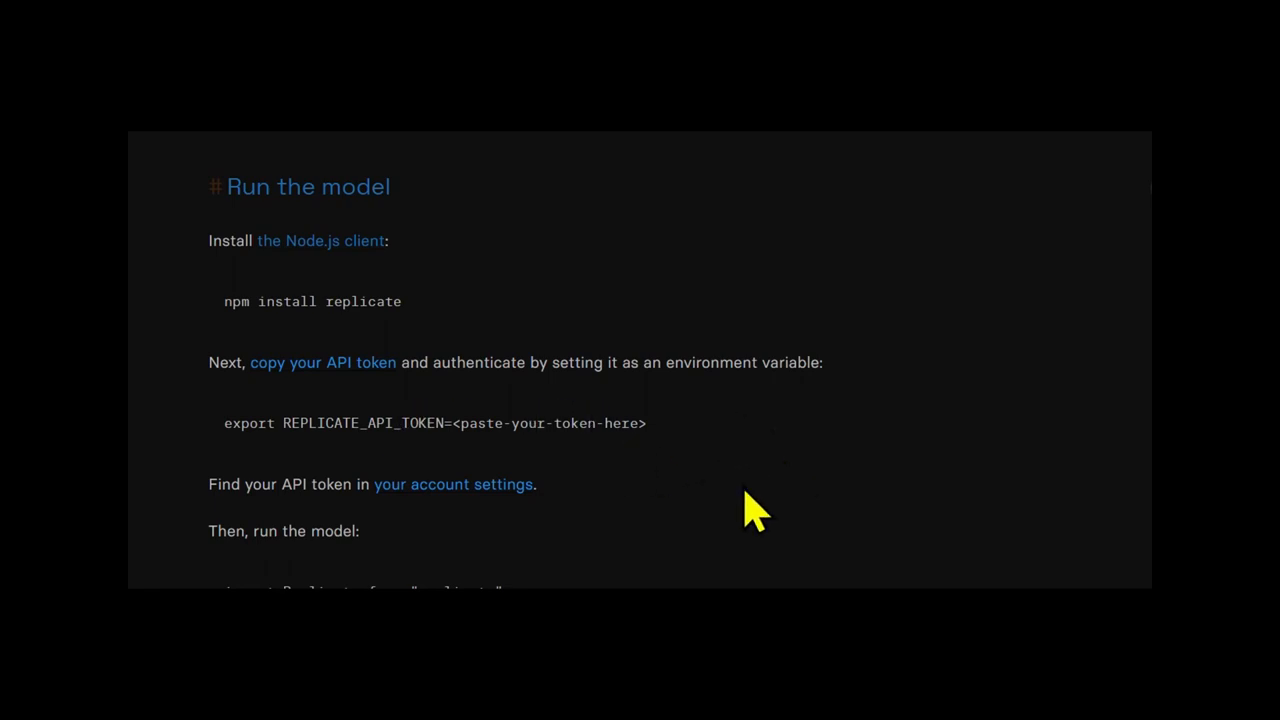